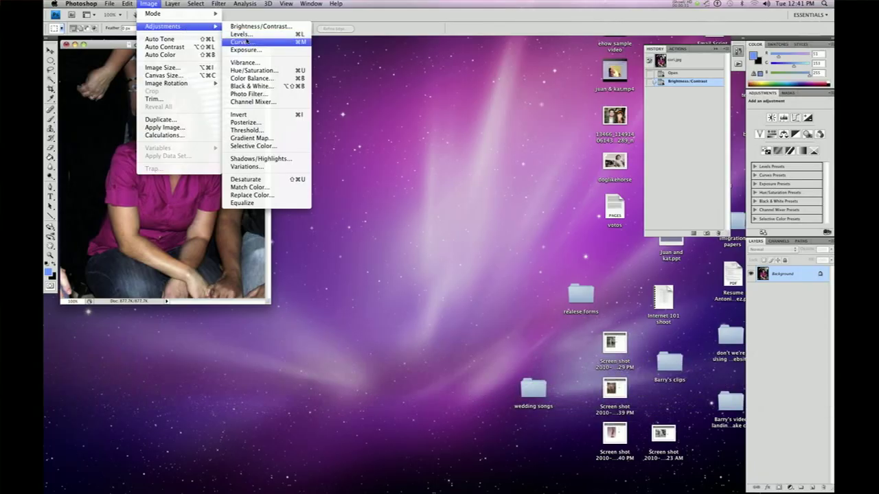
{"action": "mouse_move", "coordinate": [240, 34]}
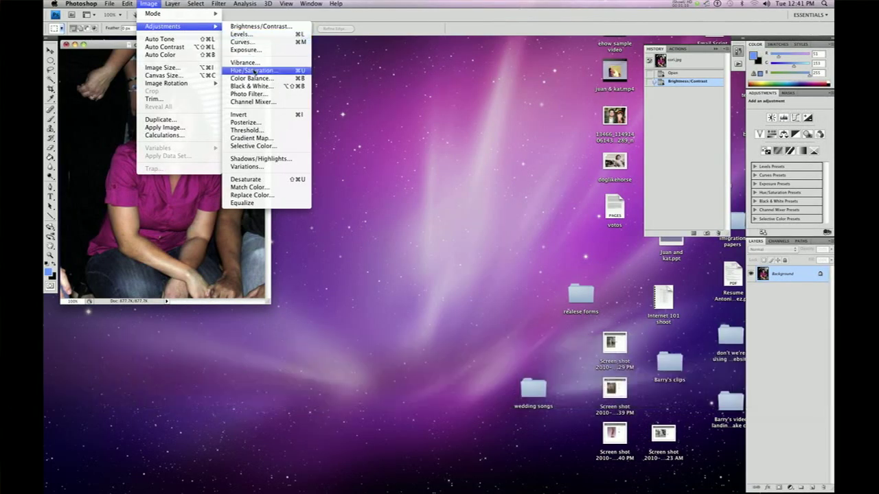
{"action": "mouse_move", "coordinate": [252, 77]}
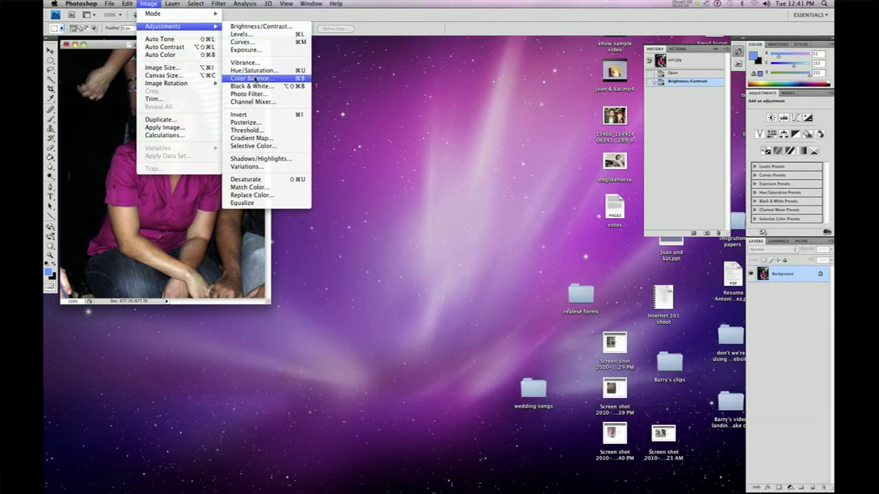
{"action": "mouse_move", "coordinate": [268, 94]}
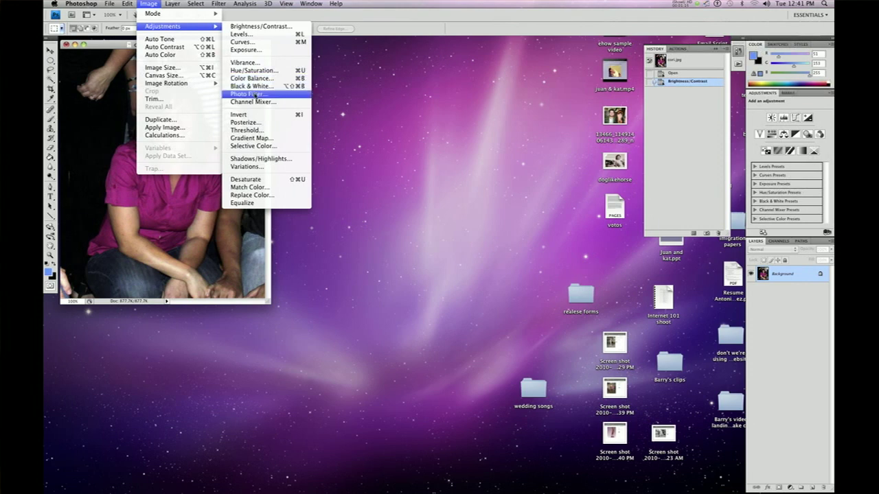
Bring up the Photo Filter adjustment for the portrait via the Image > Adjustments menu.
{"action": "left_click", "coordinate": [249, 93]}
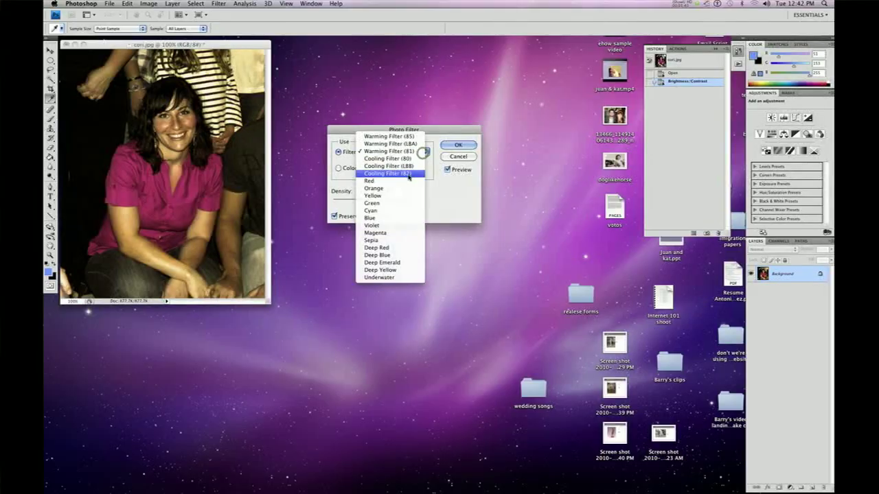
{"action": "mouse_move", "coordinate": [374, 239]}
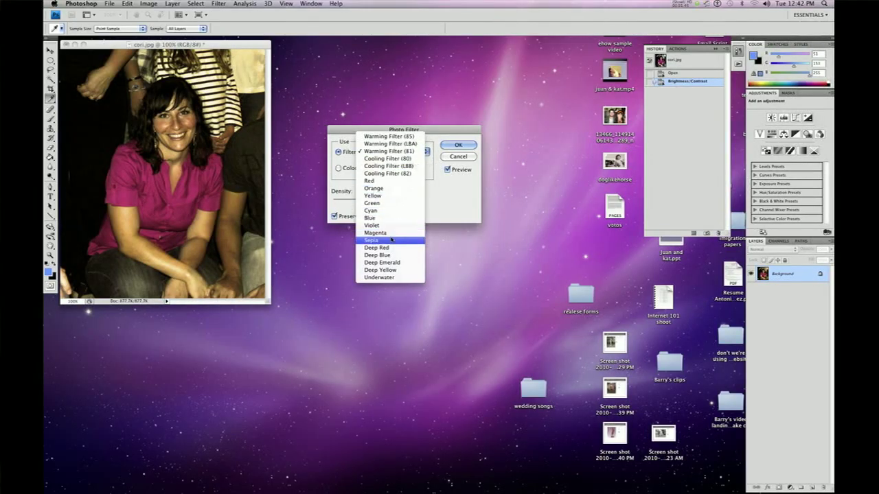